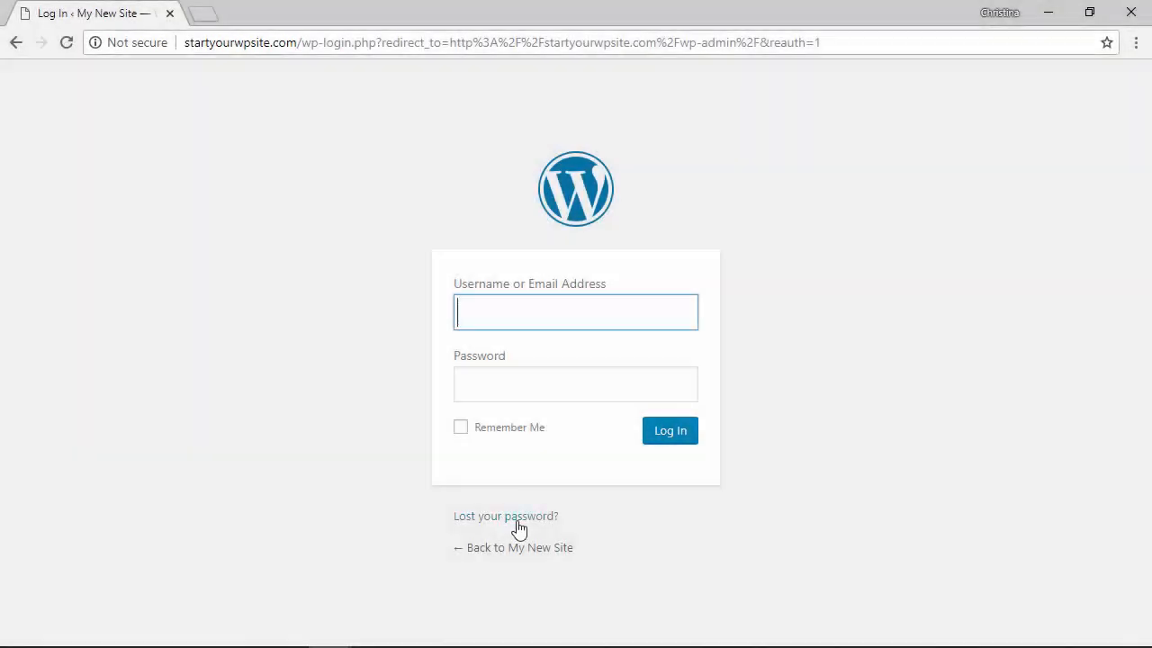
pyautogui.moveTo(505, 515)
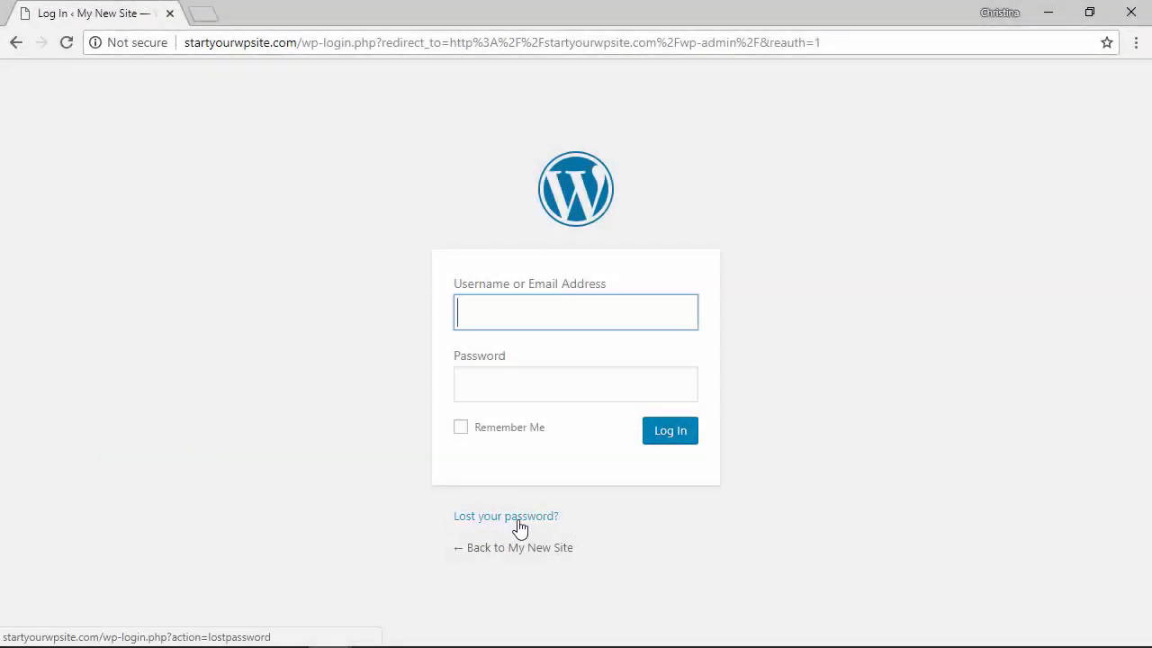
# Reach the lost-password form and enter wpbeginner as the username.
pyautogui.click(505, 515)
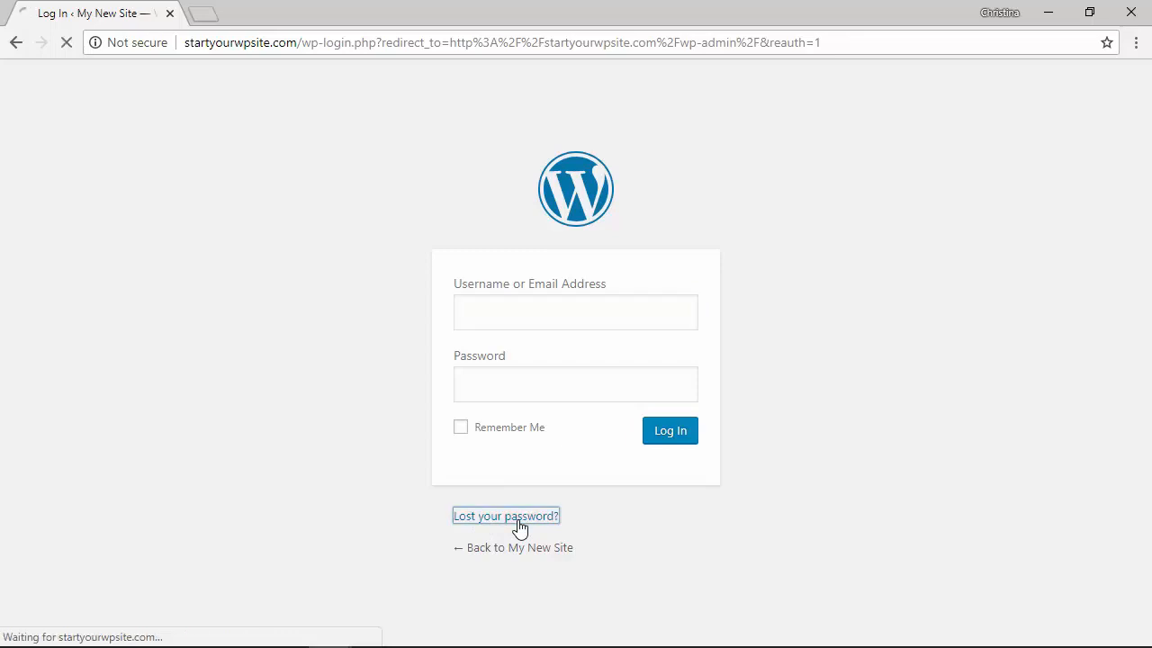
pyautogui.click(505, 515)
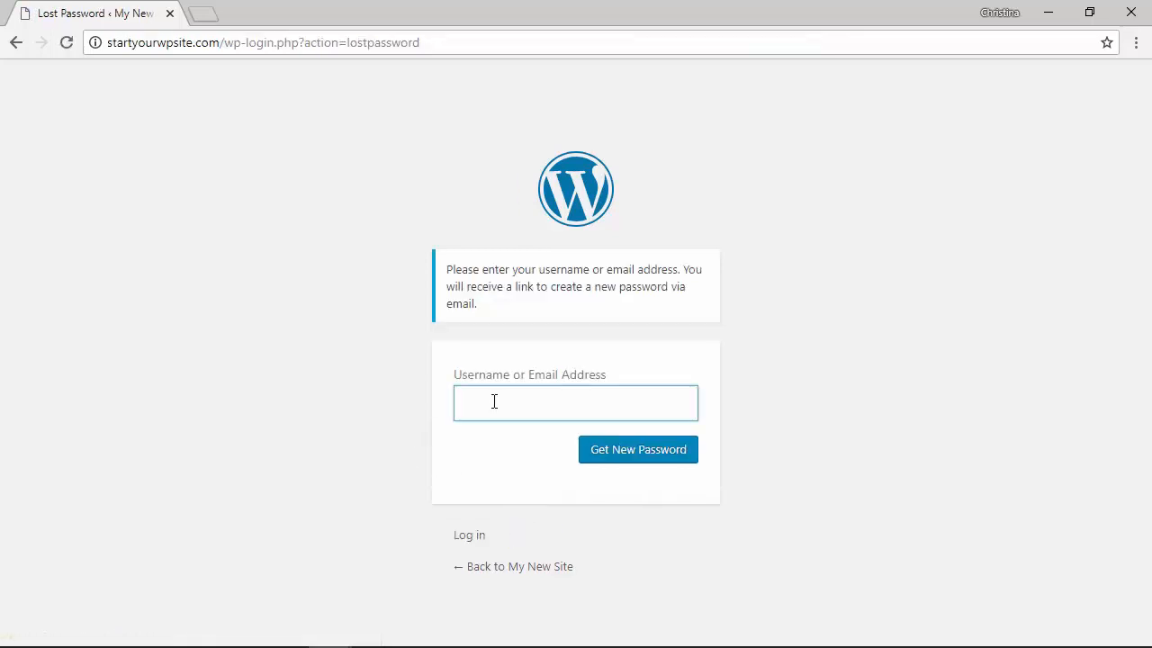
pyautogui.write('wpbeginner')
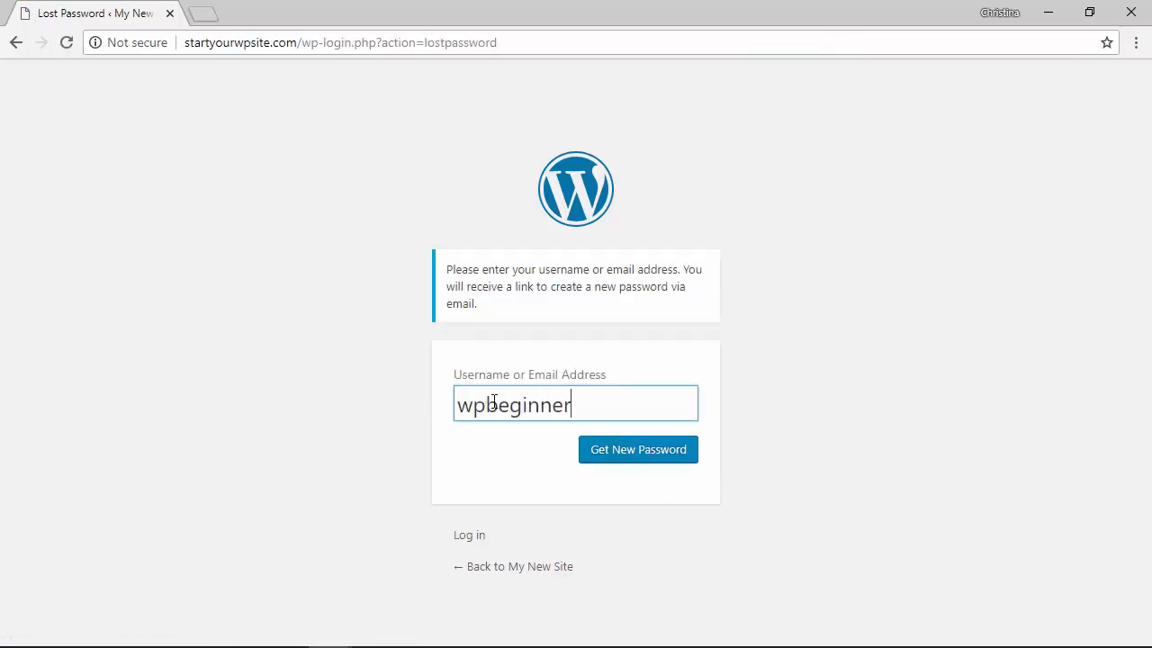
pyautogui.moveTo(637, 450)
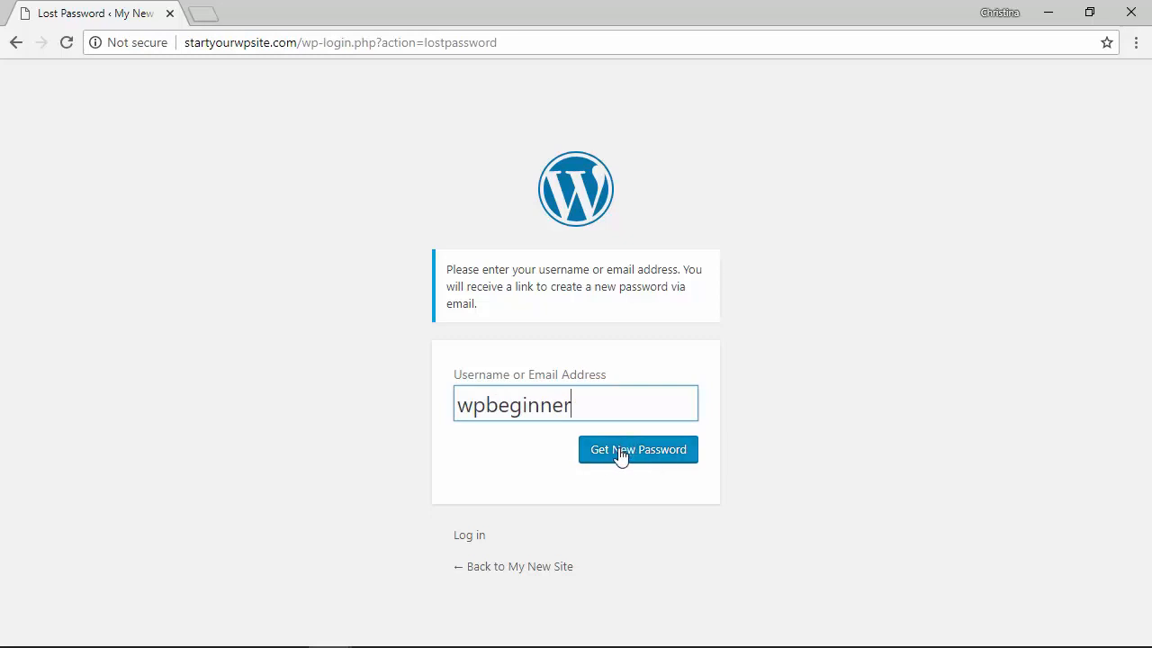
pyautogui.click(637, 450)
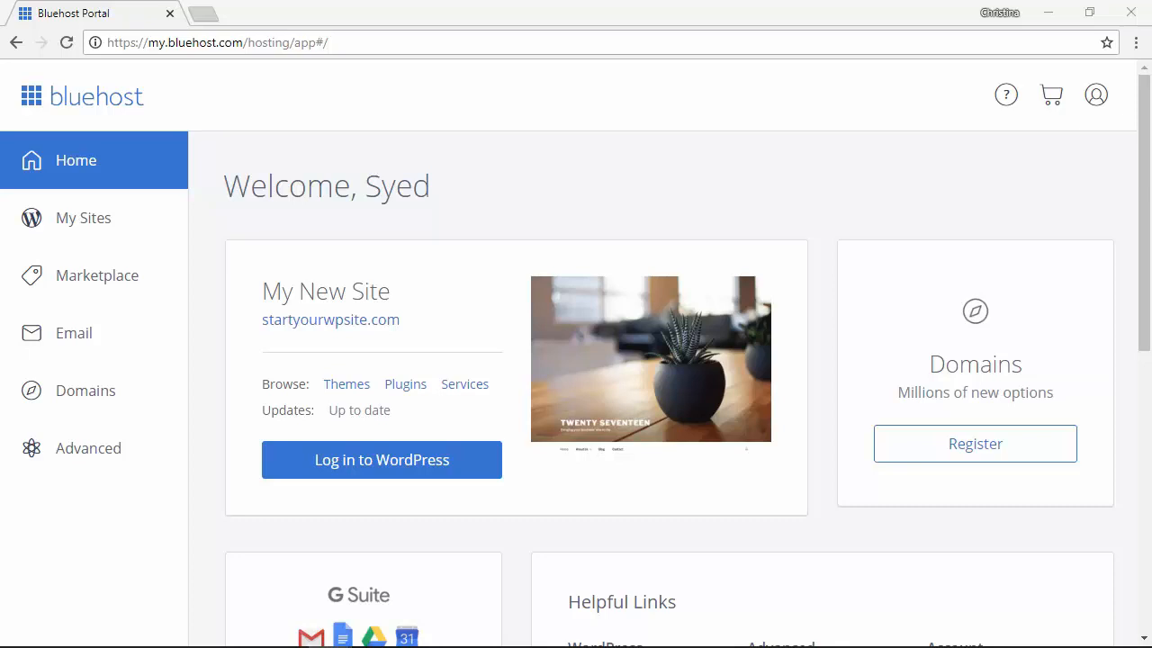
pyautogui.moveTo(123, 554)
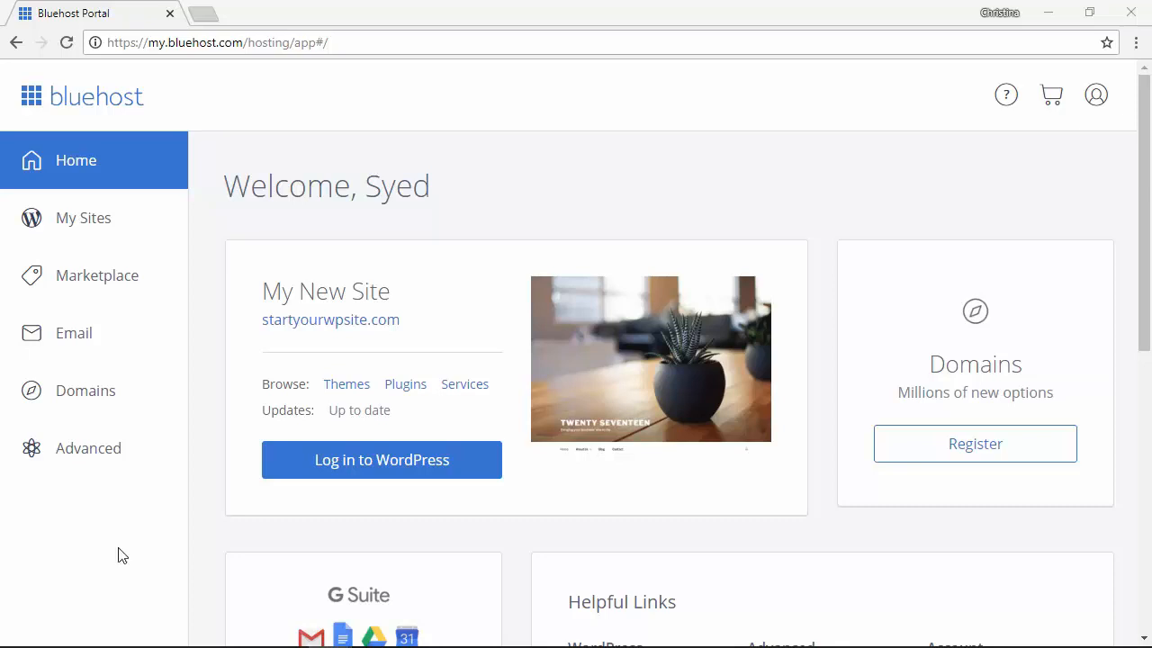
# Enter Bluehost's Advanced cPanel tools and bring the Databases section into view.
pyautogui.scroll(-3)
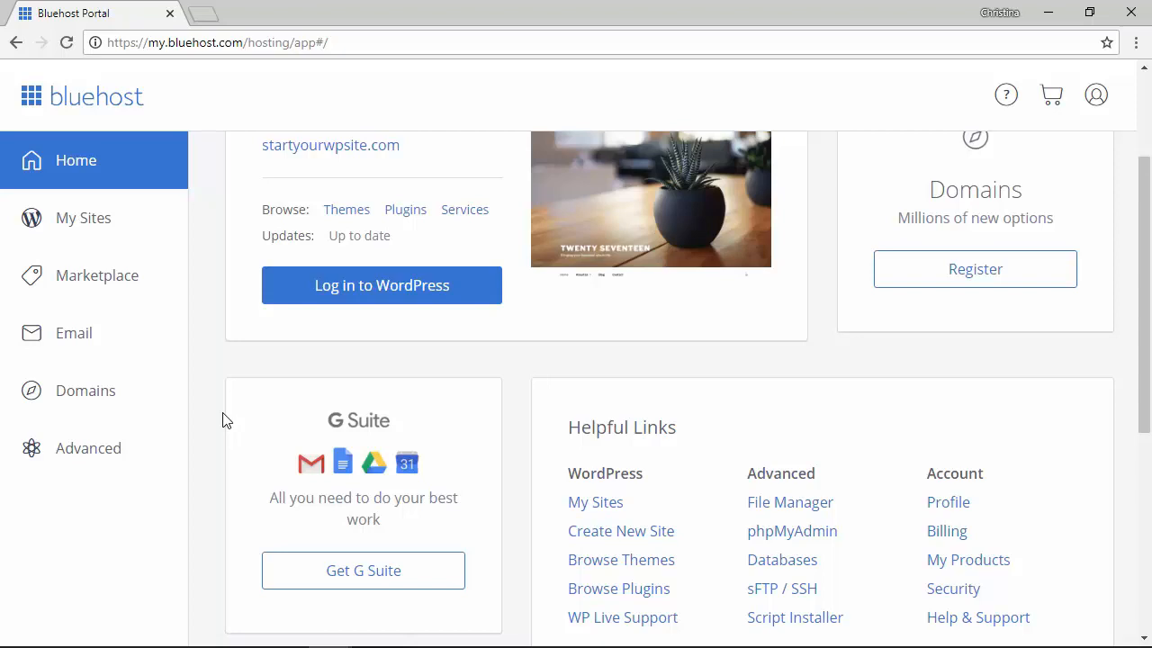
pyautogui.scroll(3)
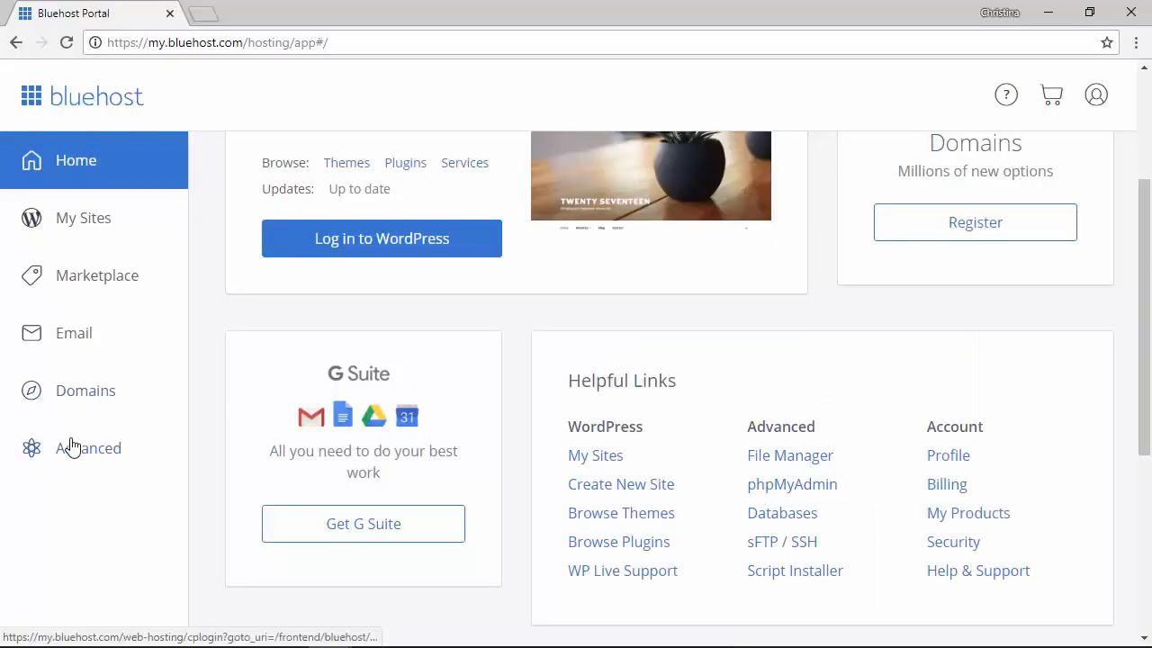
pyautogui.click(88, 447)
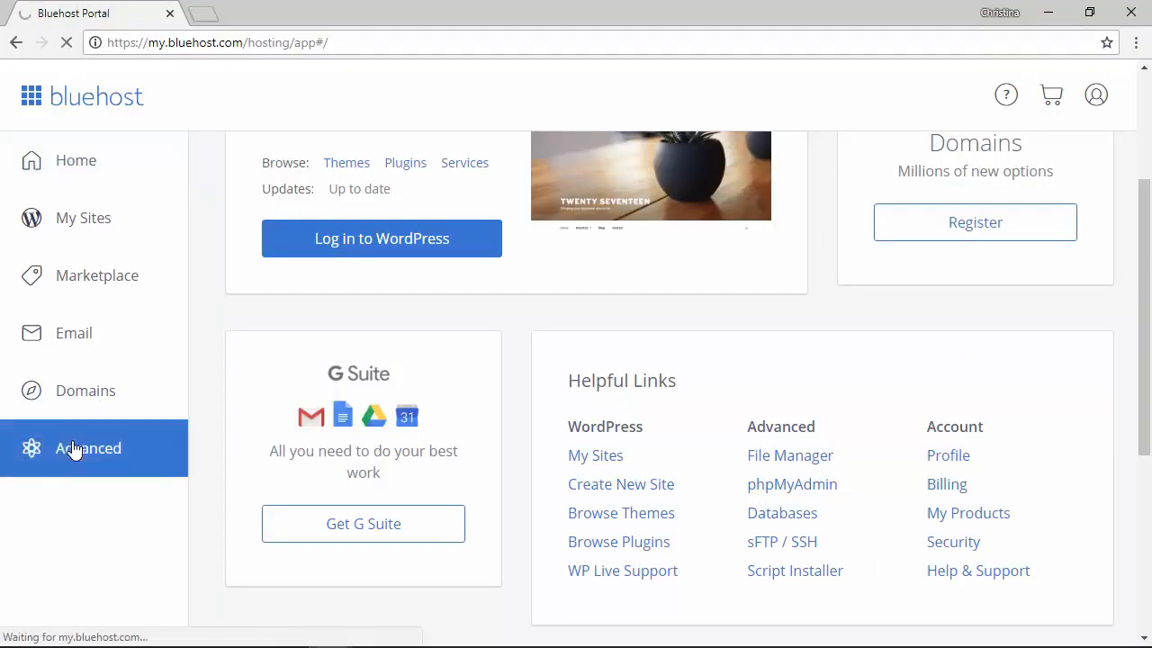
pyautogui.click(88, 448)
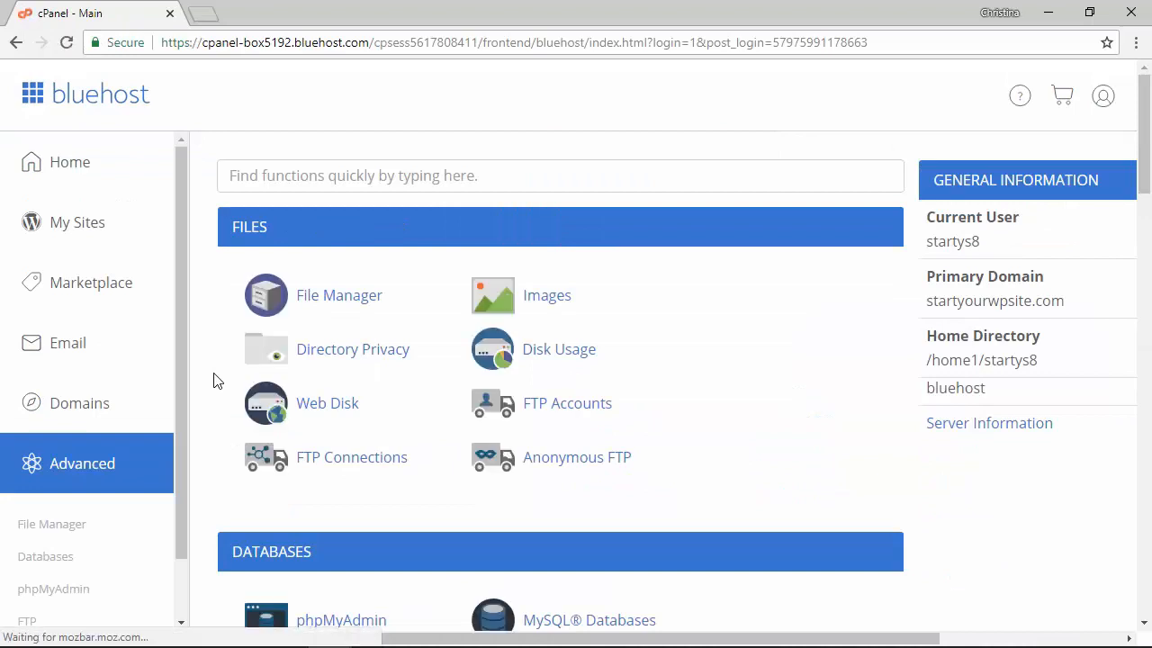
pyautogui.scroll(-3)
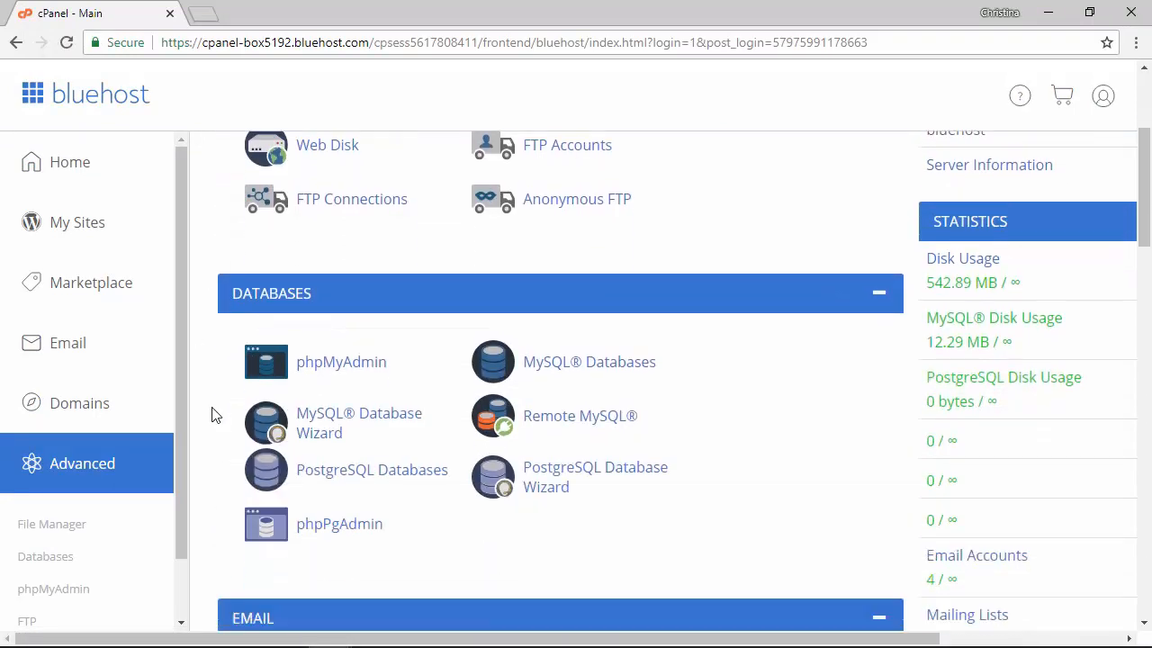
pyautogui.scroll(-3)
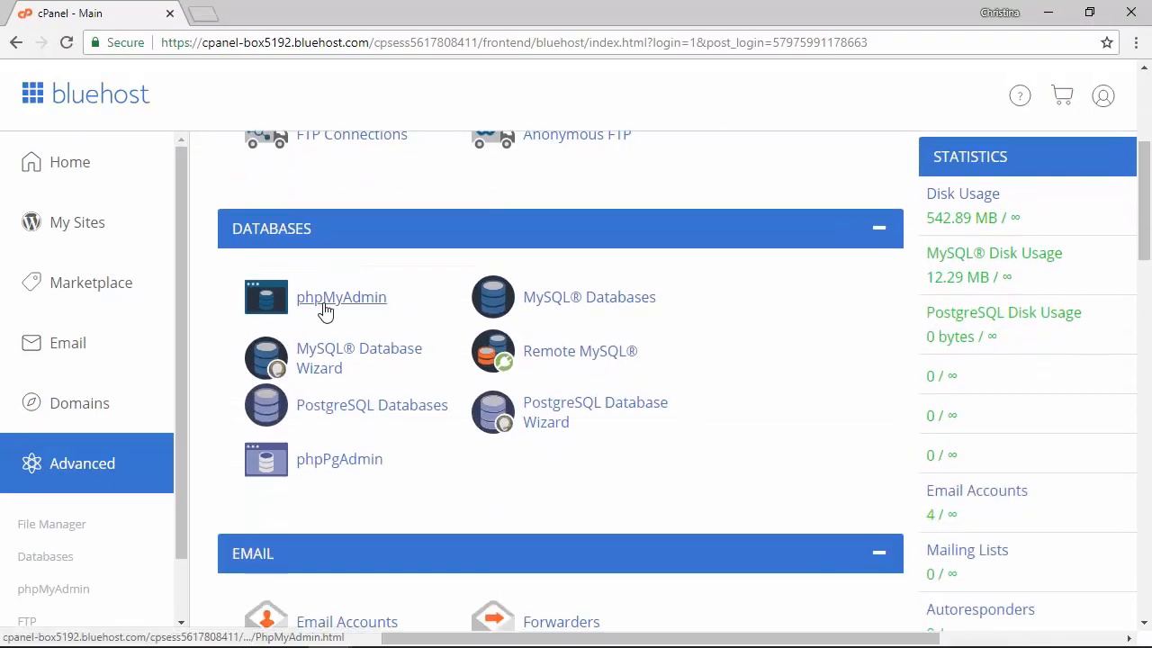
# Launch phpMyAdmin and browse the startys8_users table of startys8_wpblog.
pyautogui.click(342, 297)
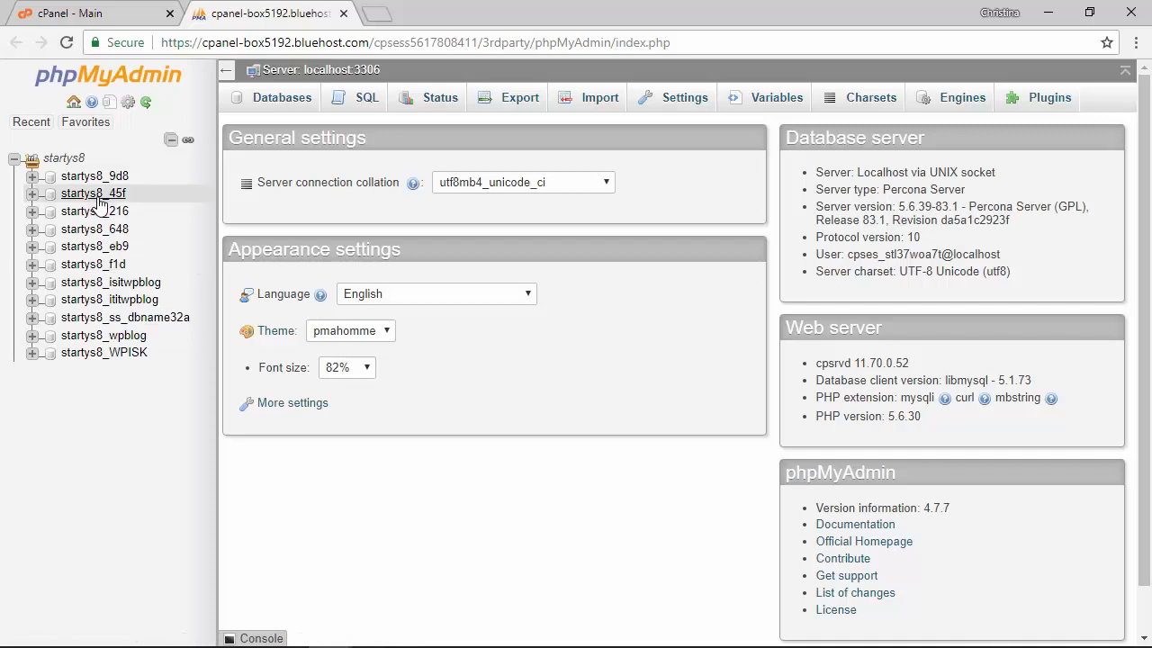
pyautogui.click(105, 335)
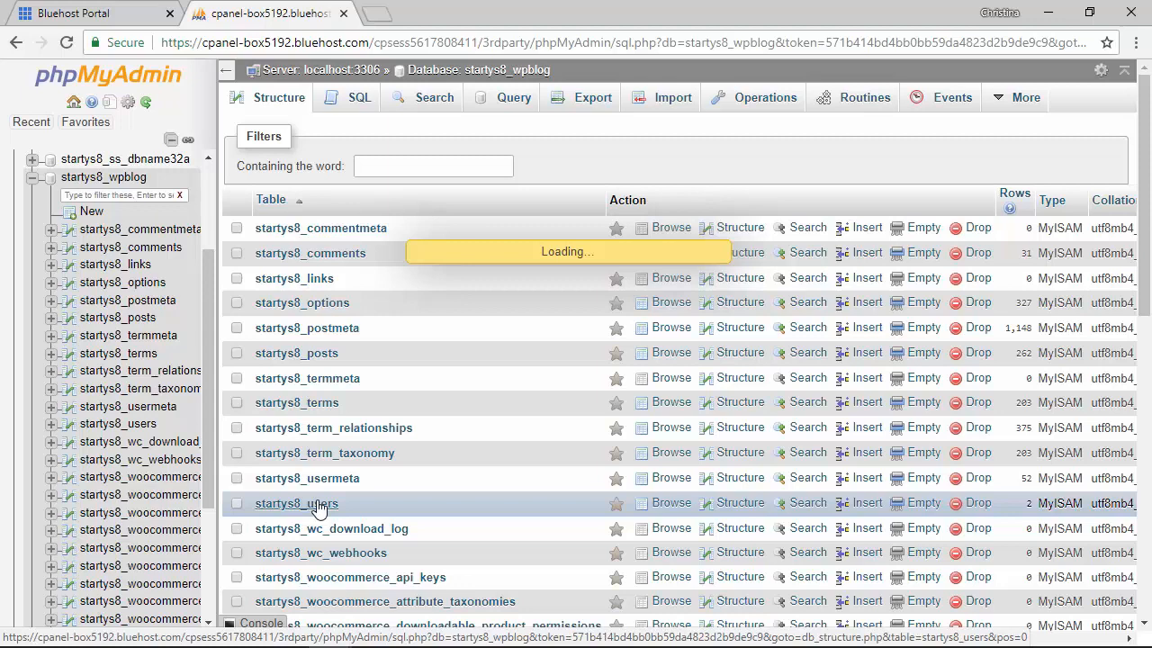
pyautogui.click(297, 504)
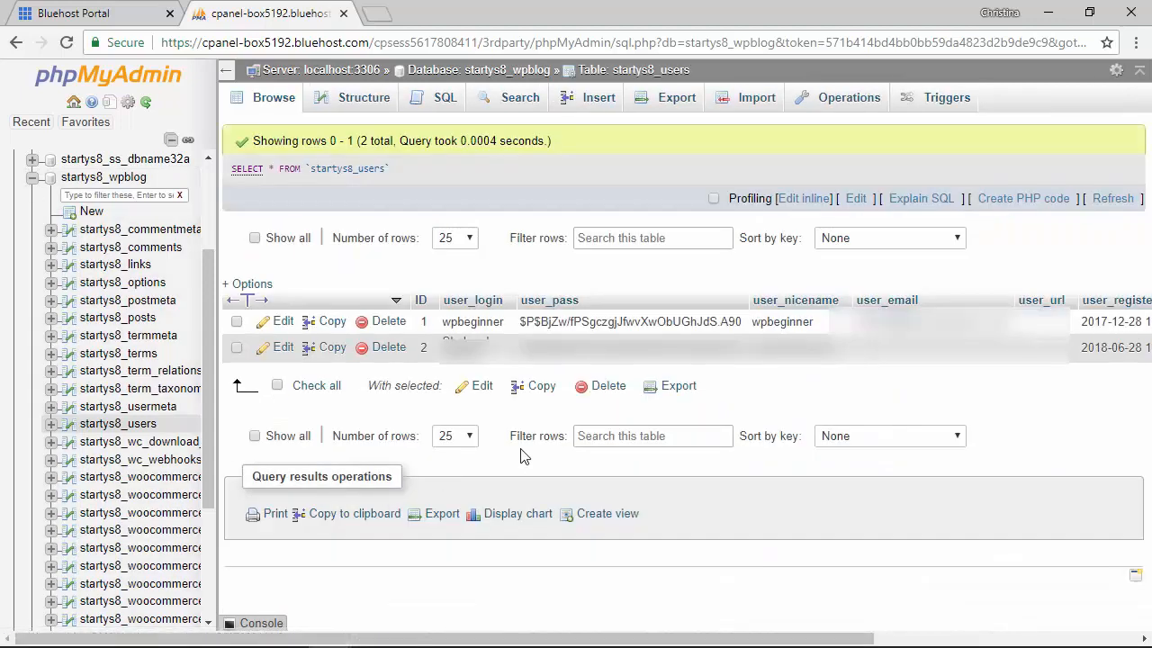
pyautogui.moveTo(594, 529)
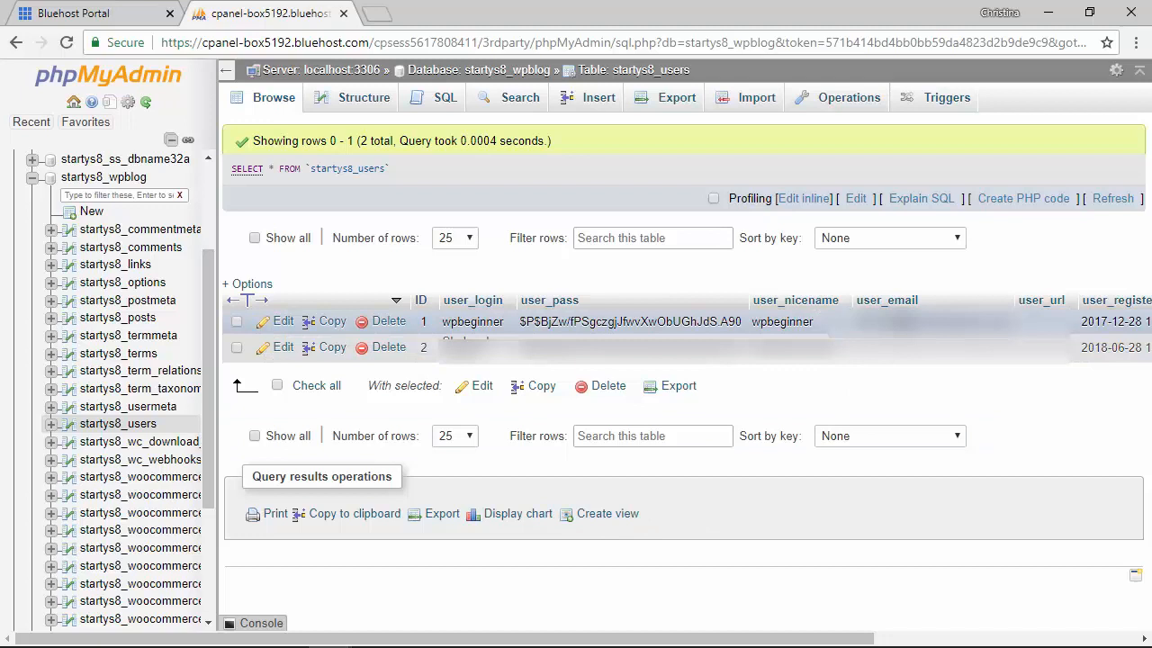
pyautogui.moveTo(282, 321)
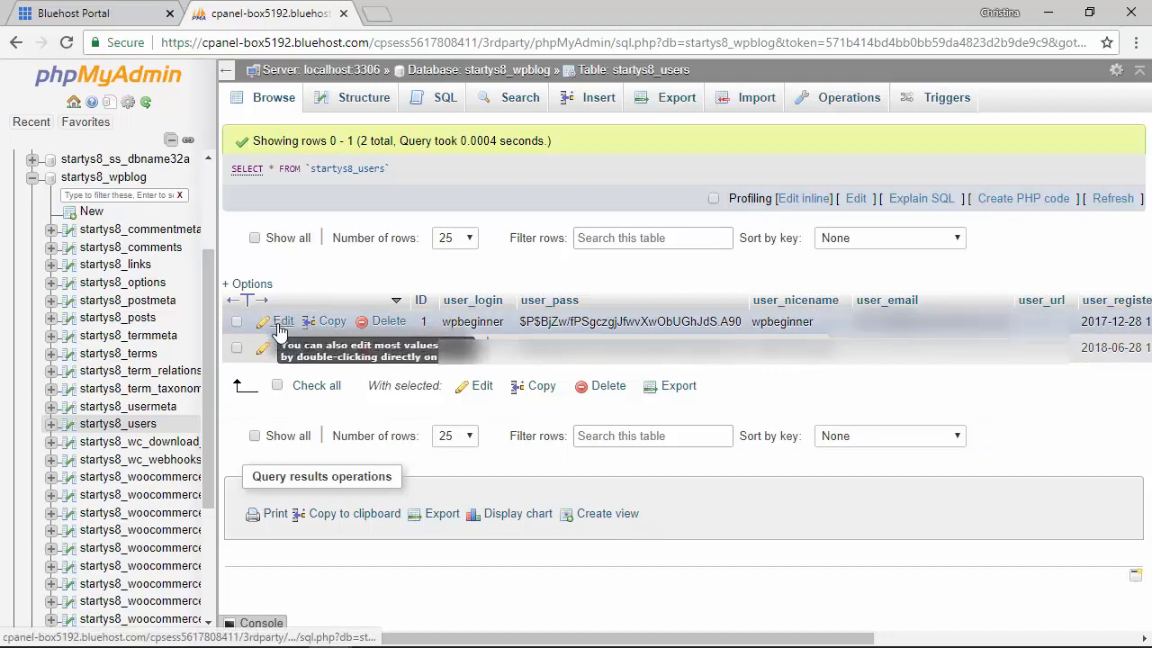
# Edit the wpbeginner row and select its existing user_pass hash for removal.
pyautogui.click(282, 320)
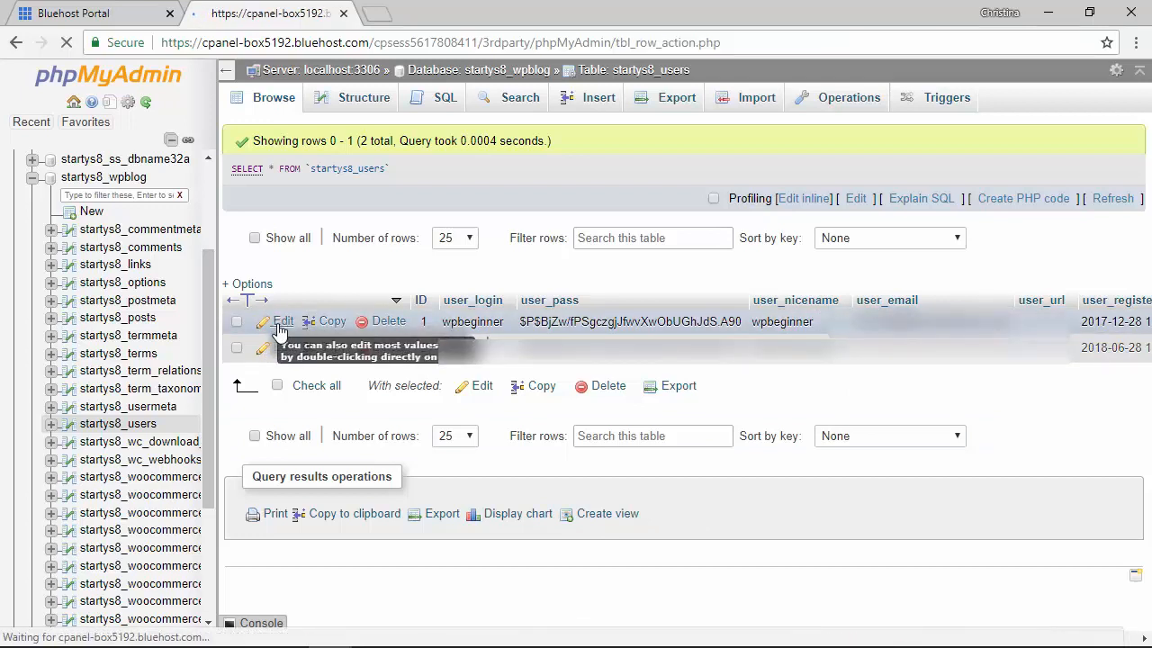
pyautogui.click(283, 320)
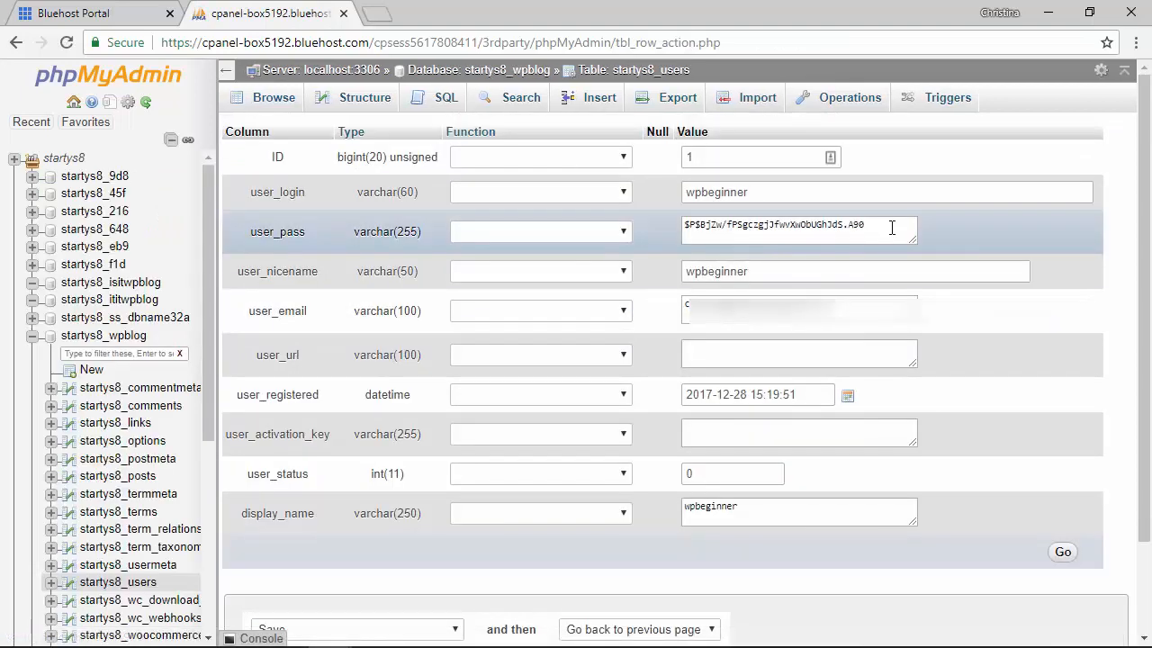
pyautogui.tripleClick(796, 224)
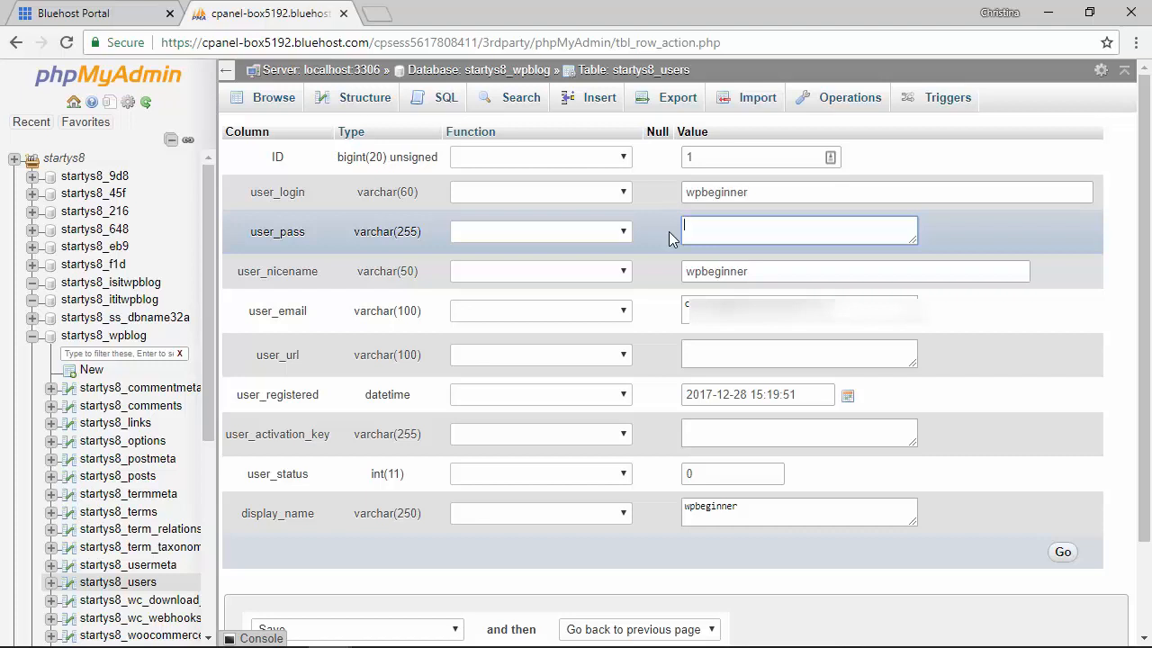
# Enter the new password in user_pass with the MD5 function and submit with Go.
pyautogui.write('newpassword')
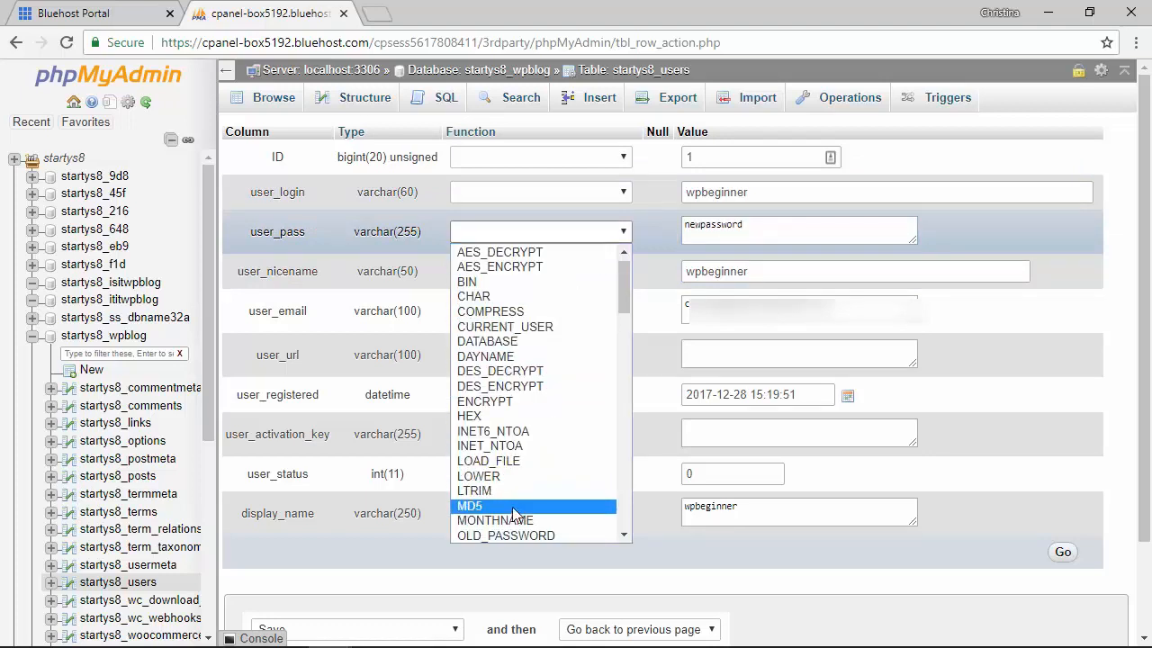
pyautogui.click(468, 506)
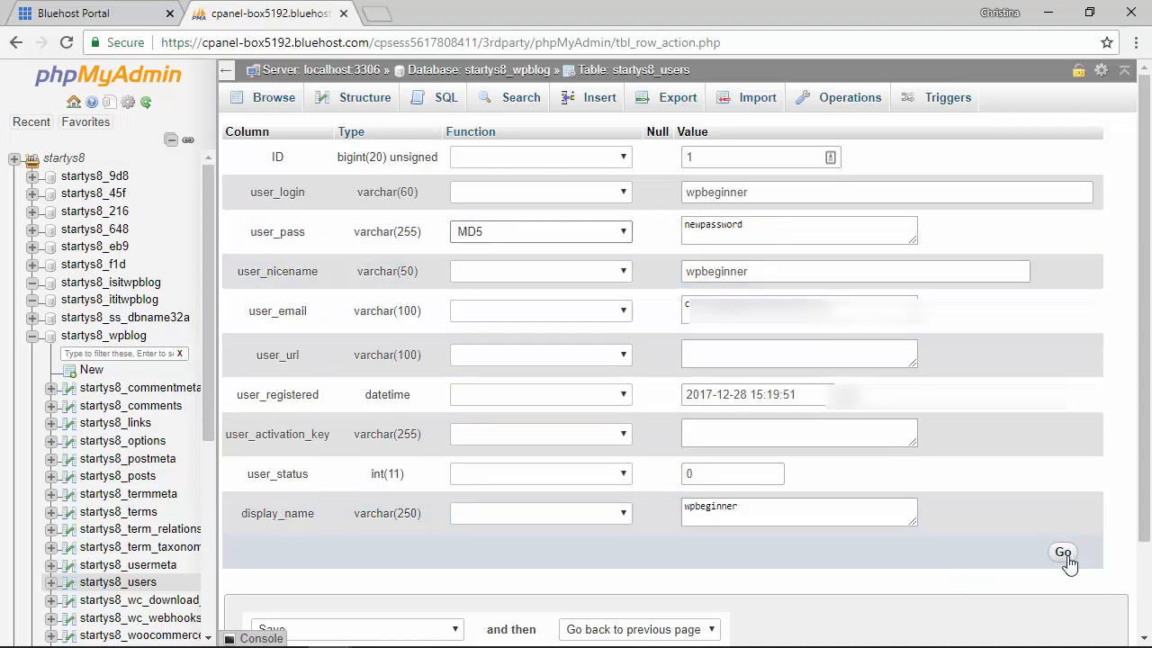
pyautogui.click(1062, 550)
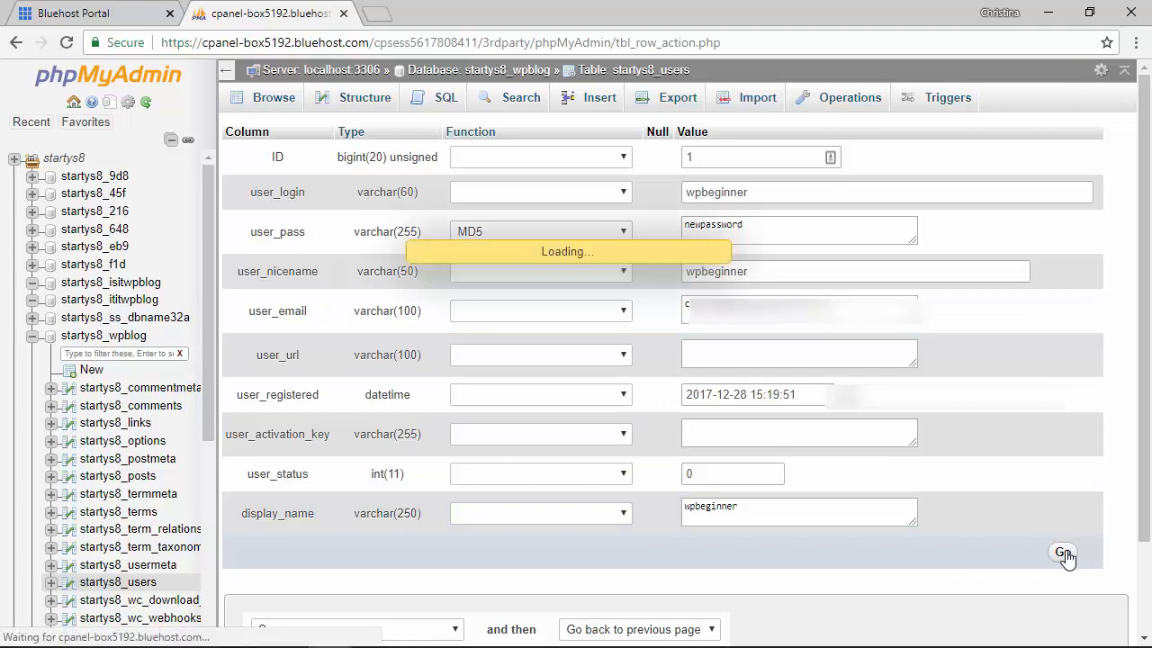
pyautogui.click(1062, 551)
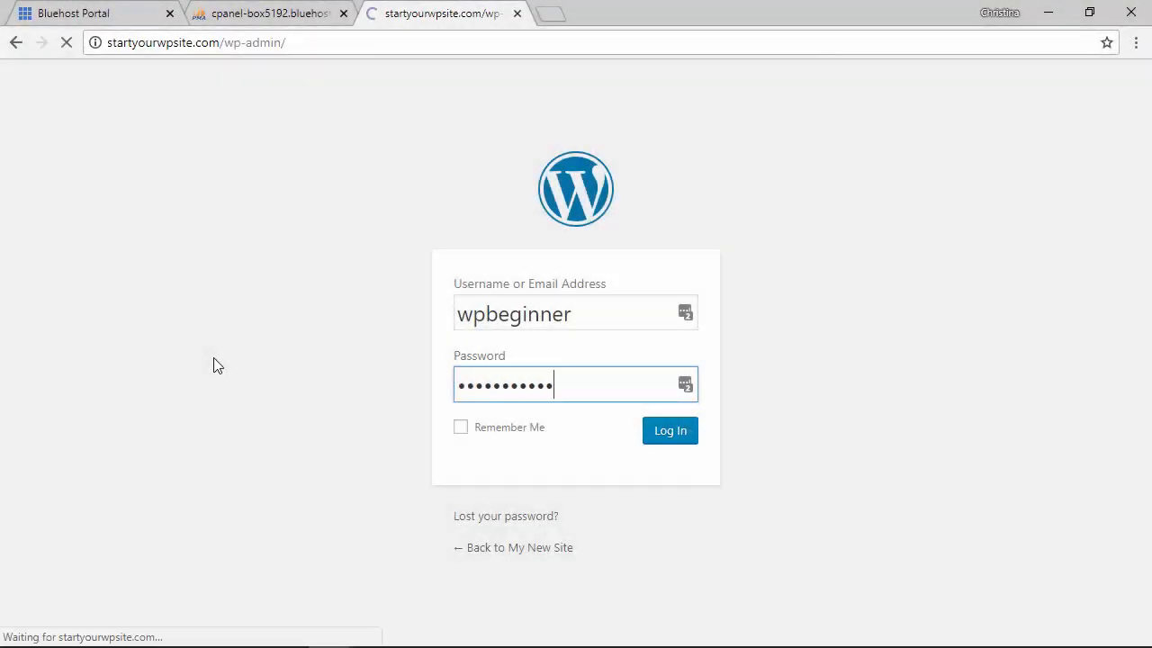
# Log in as wpbeginner with the new password to reach the dashboard.
pyautogui.click(669, 431)
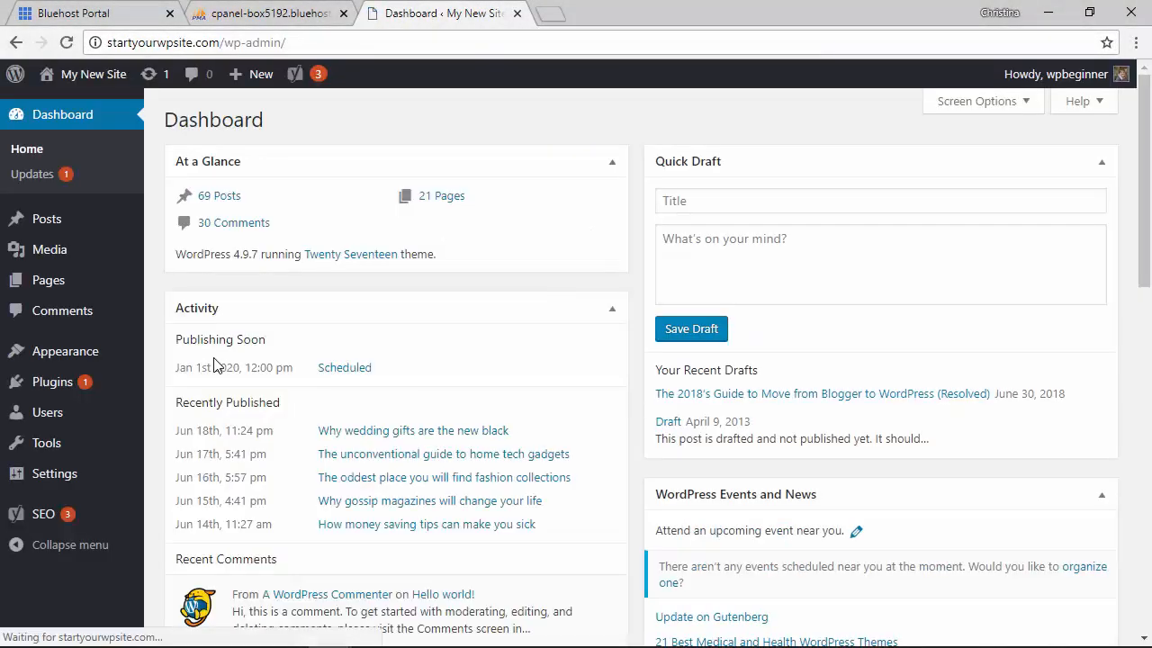